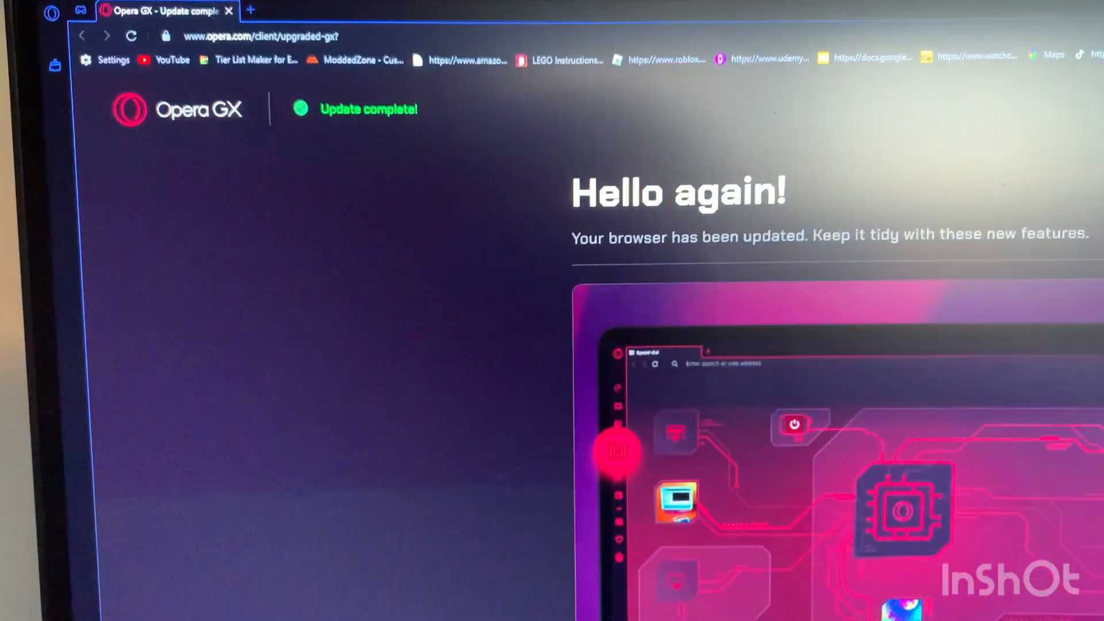
Scroll through the Sidebar setup list of messengers and tools.
scroll(down, 3)
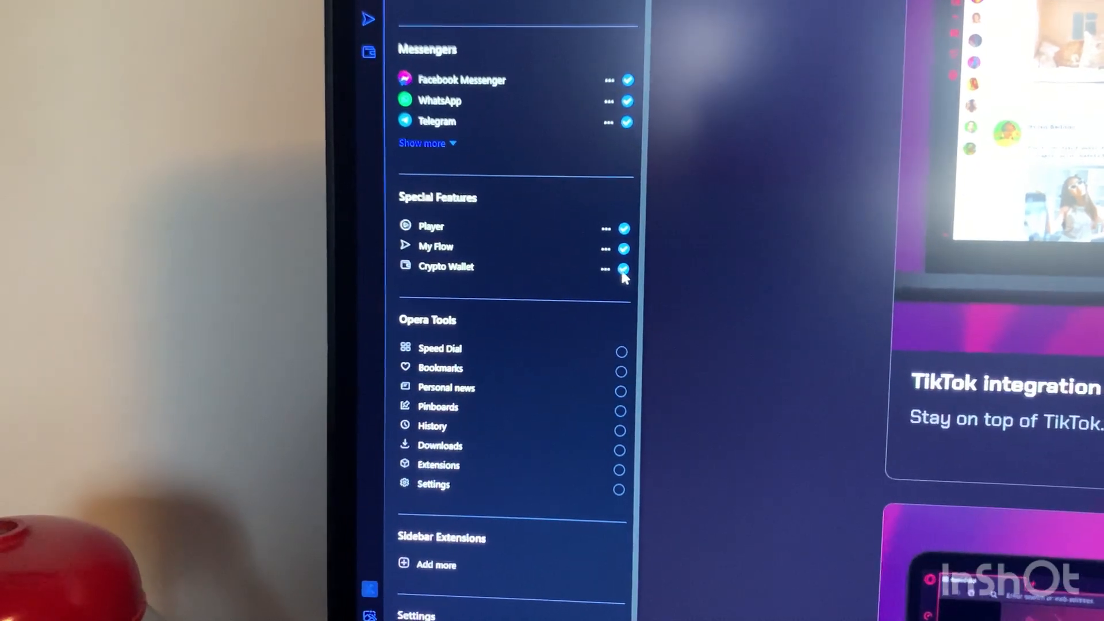
scroll(down, 3)
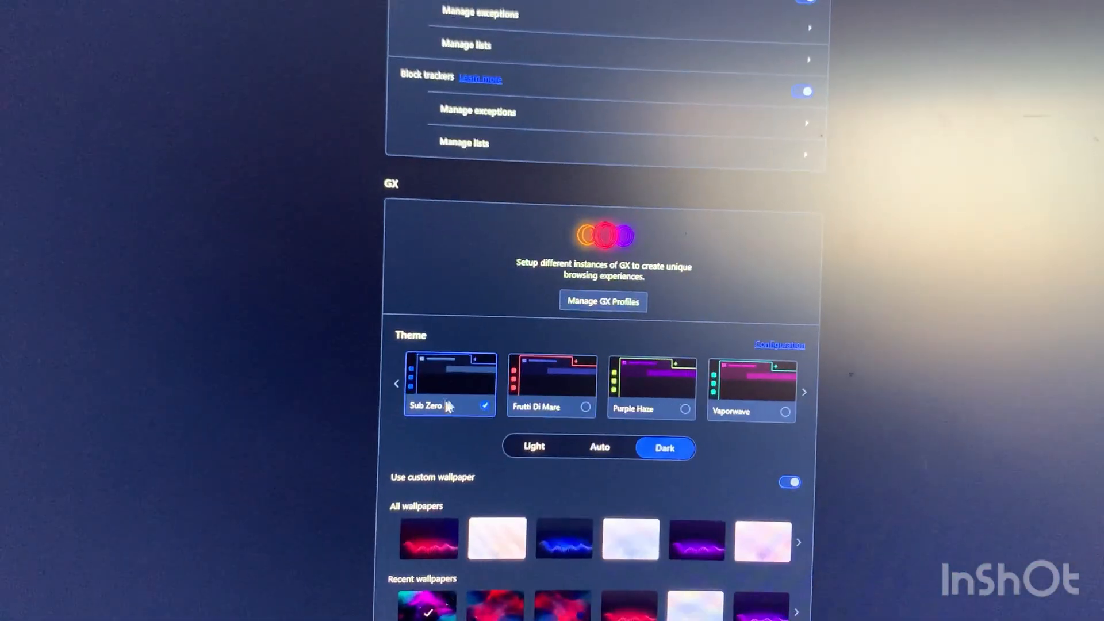
Try the Vaporwave theme, then return to Sub Zero in Dark mode with custom wallpaper on.
scroll(down, 3)
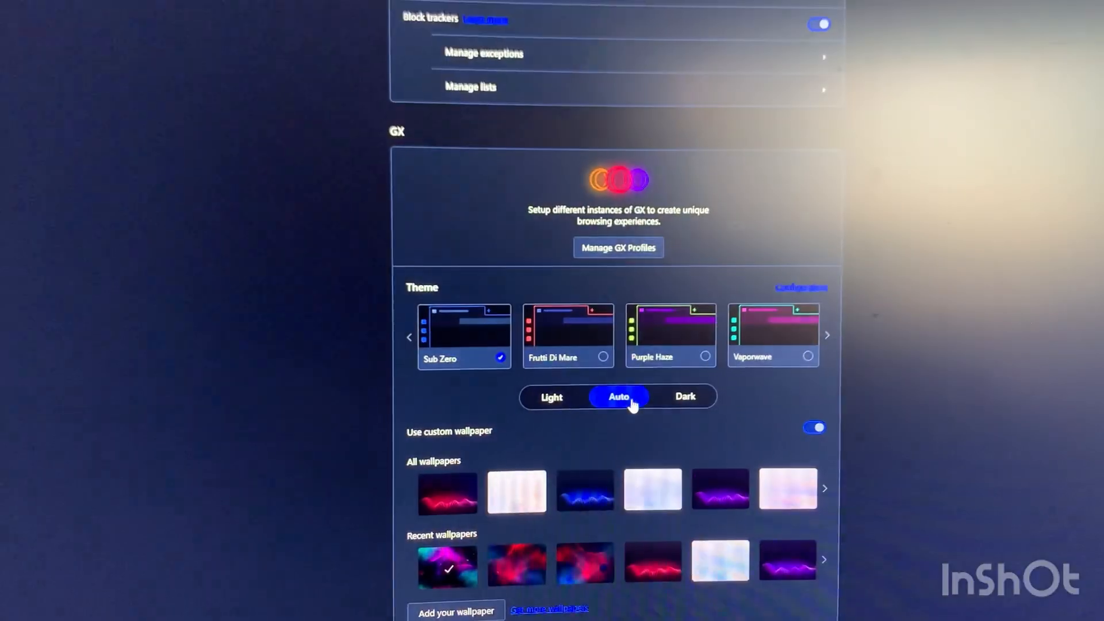
click(683, 396)
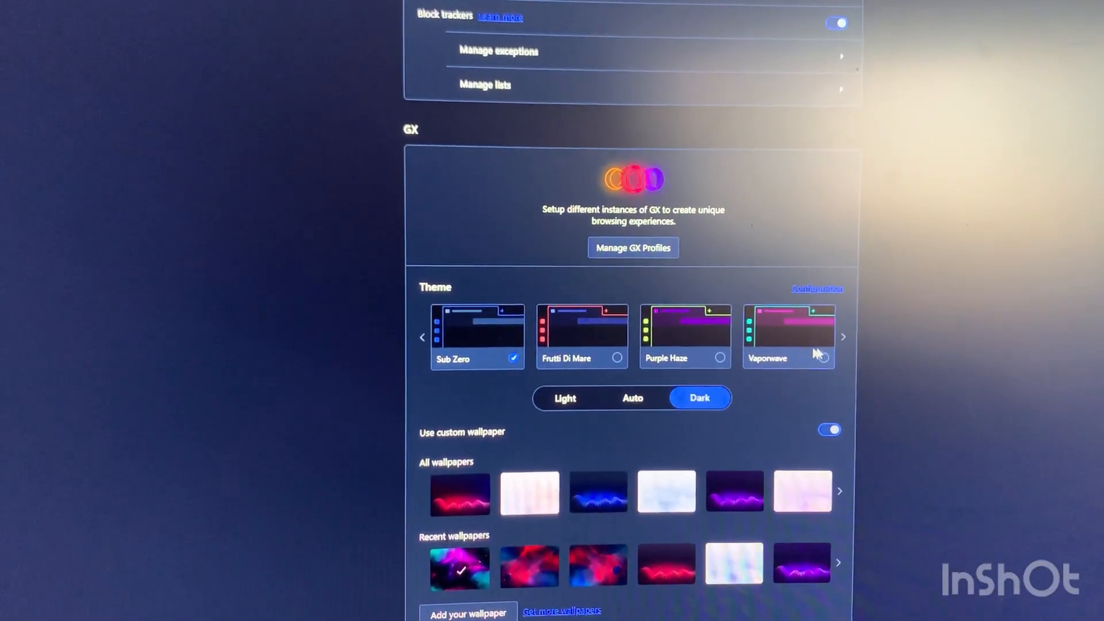
click(788, 336)
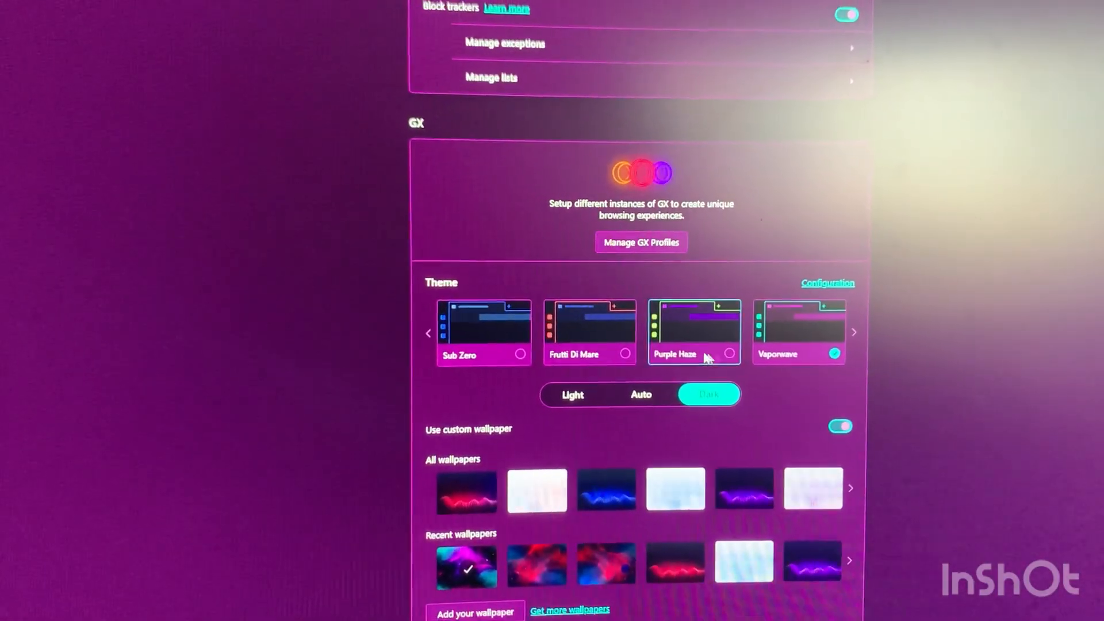
click(483, 331)
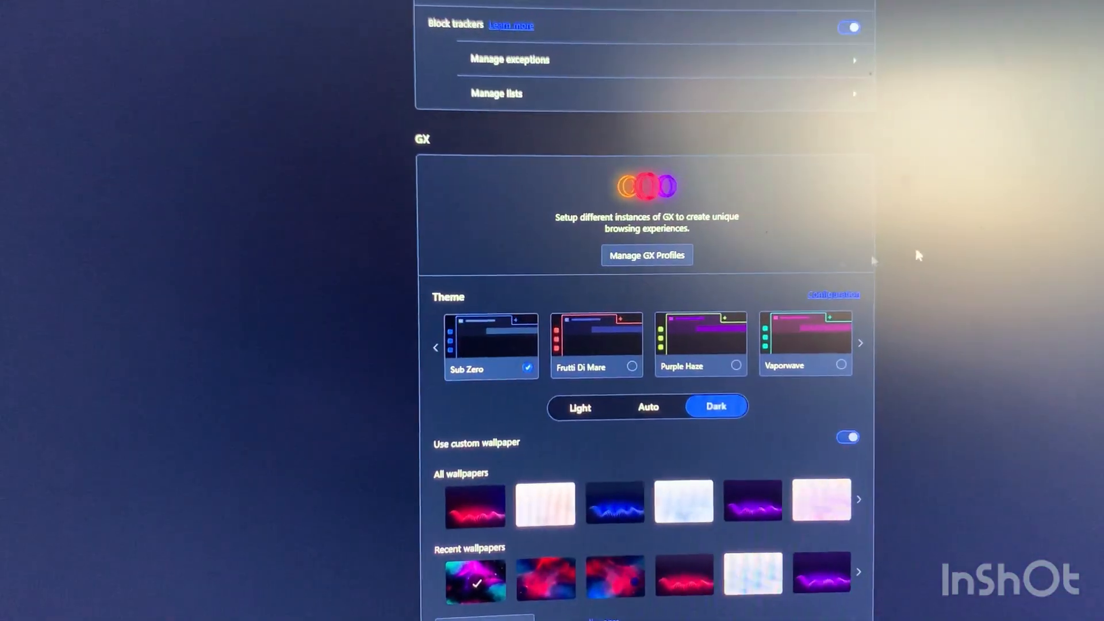
scroll(down, 3)
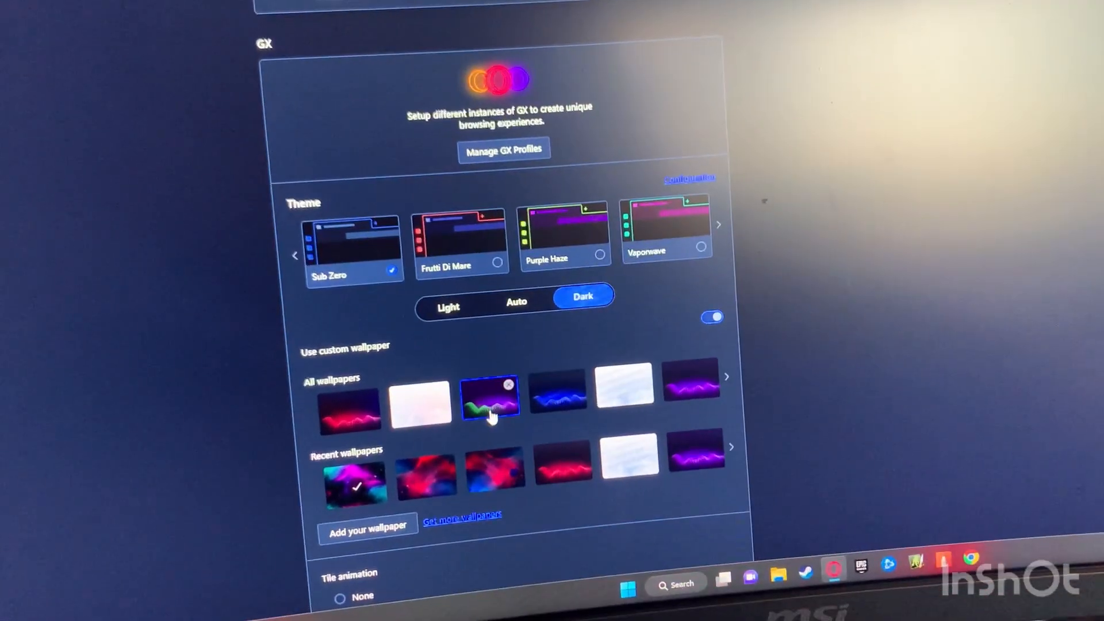
scroll(down, 3)
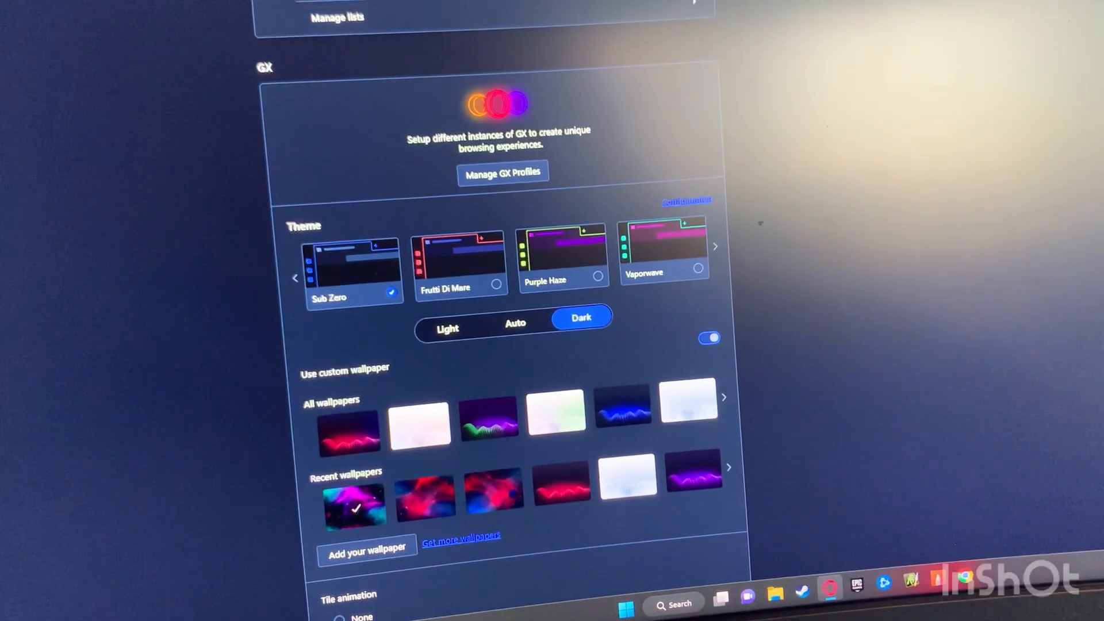